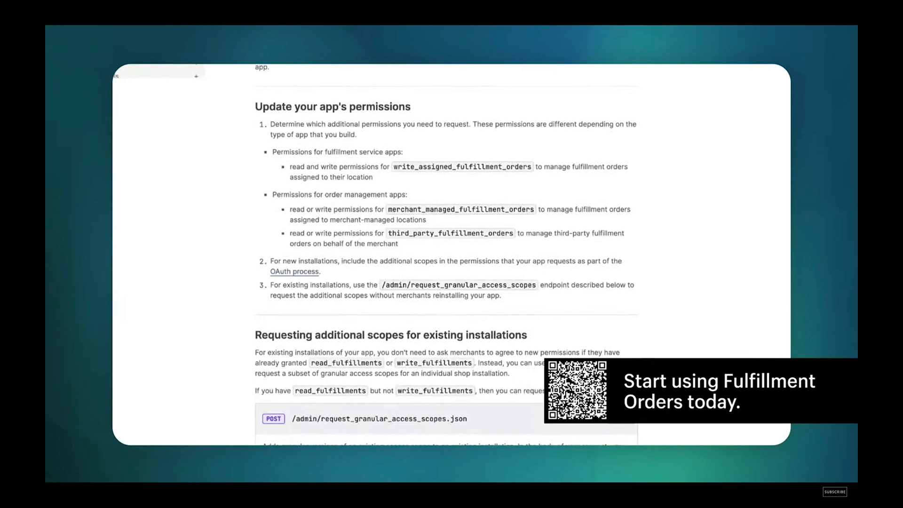
# - Scroll the fulfillment orders guide from app permissions to requesting scopes for existing installations
pyautogui.scroll(-3)
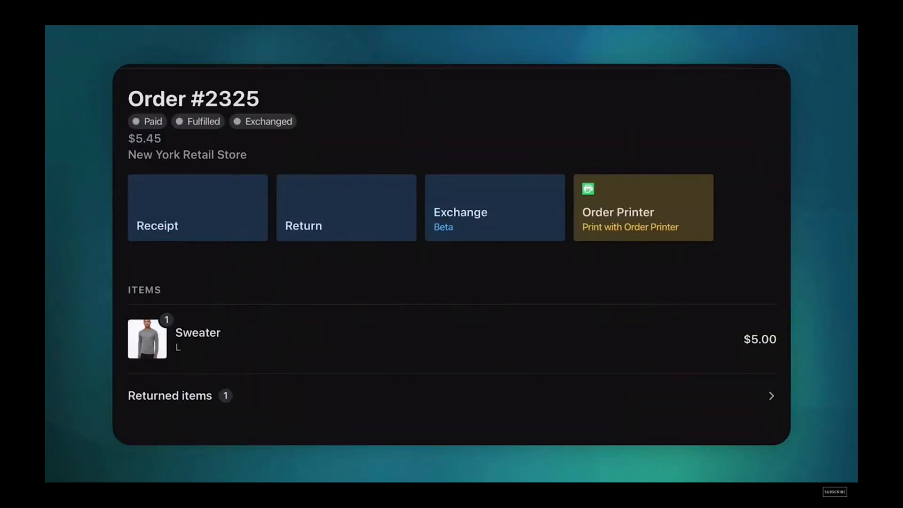
# - Open POS order #2325 to view its sweater, exchange option and returned item
pyautogui.click(345, 207)
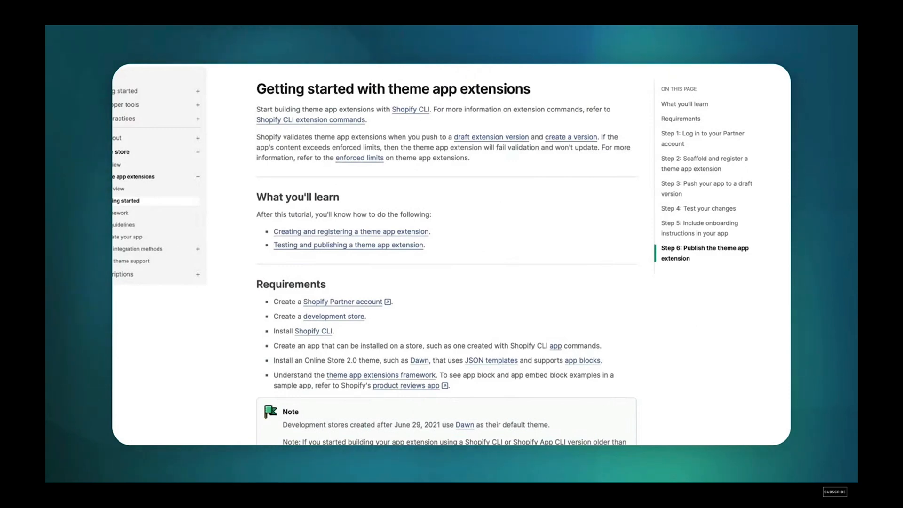
# - Scroll past Steps 3–5 to Step 6: Publish the theme app extension
pyautogui.scroll(-3)
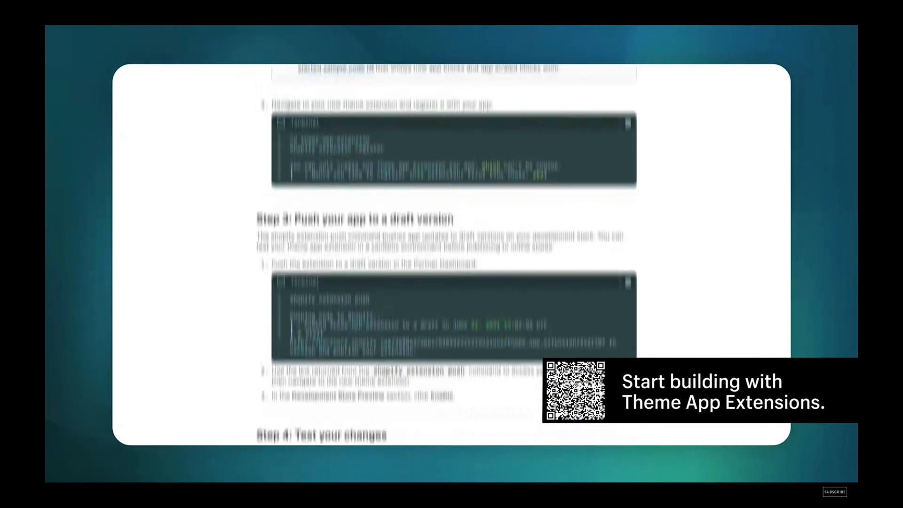
pyautogui.scroll(-3)
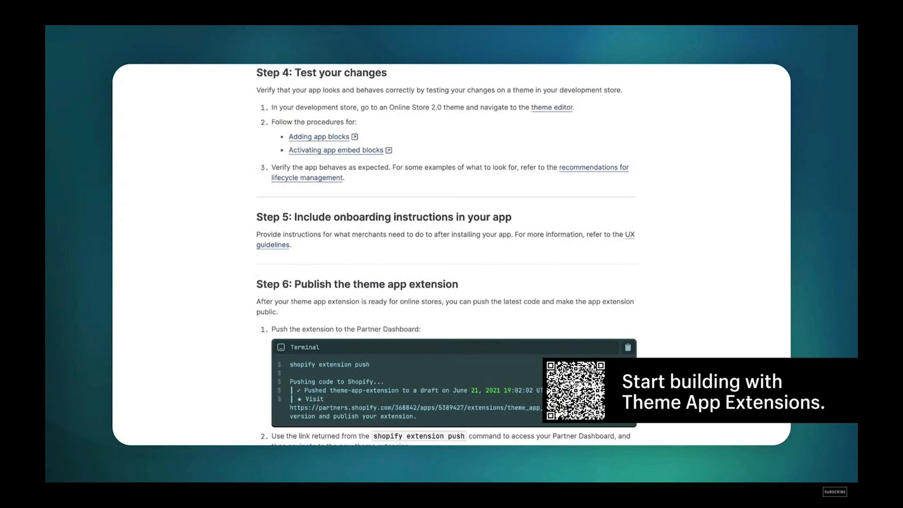
pyautogui.scroll(-3)
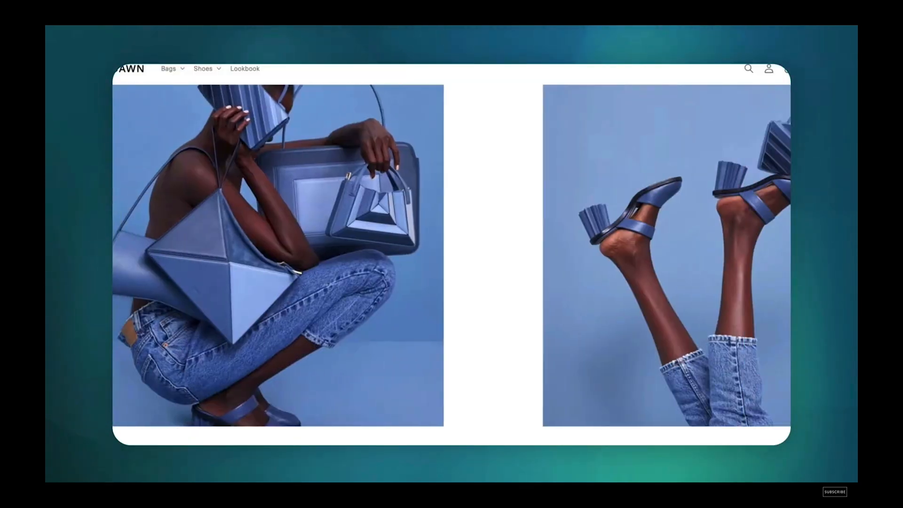
# - Scroll the Theme Store landing page down to 'Start selling on the Shopify Theme Store'
pyautogui.scroll(-3)
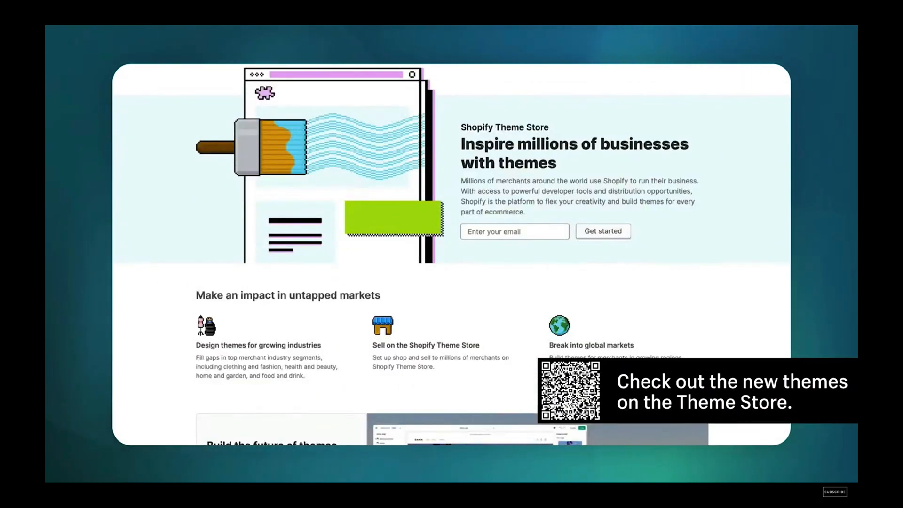
pyautogui.scroll(-3)
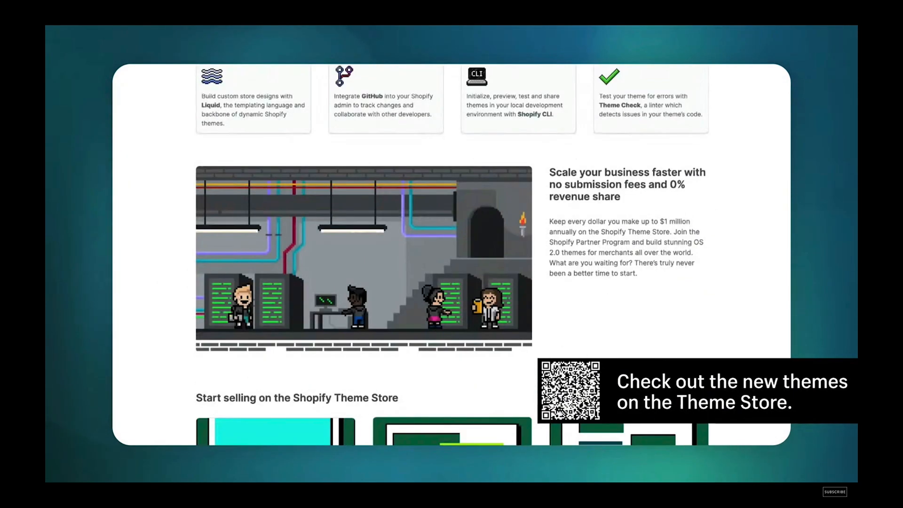
pyautogui.scroll(-3)
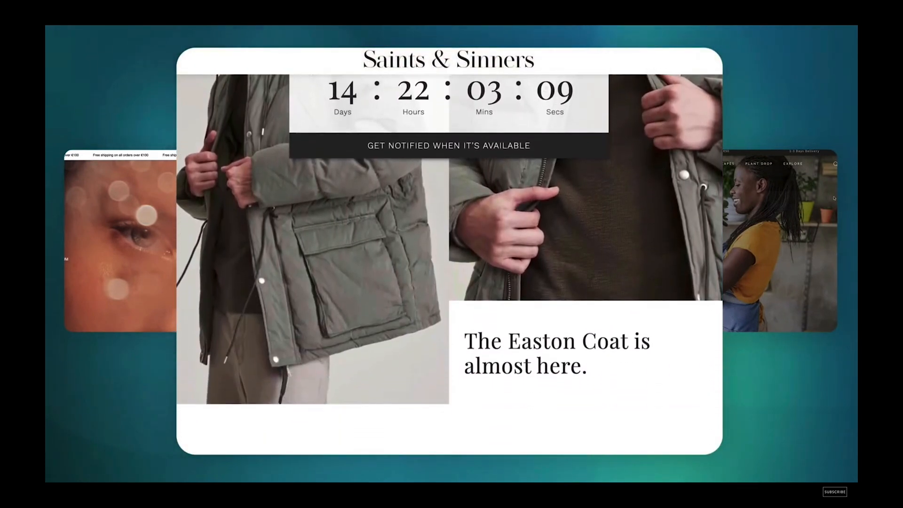
# - Scroll through the Saints & Sinners, plant shop and Bullet beauty demo storefronts
pyautogui.scroll(-3)
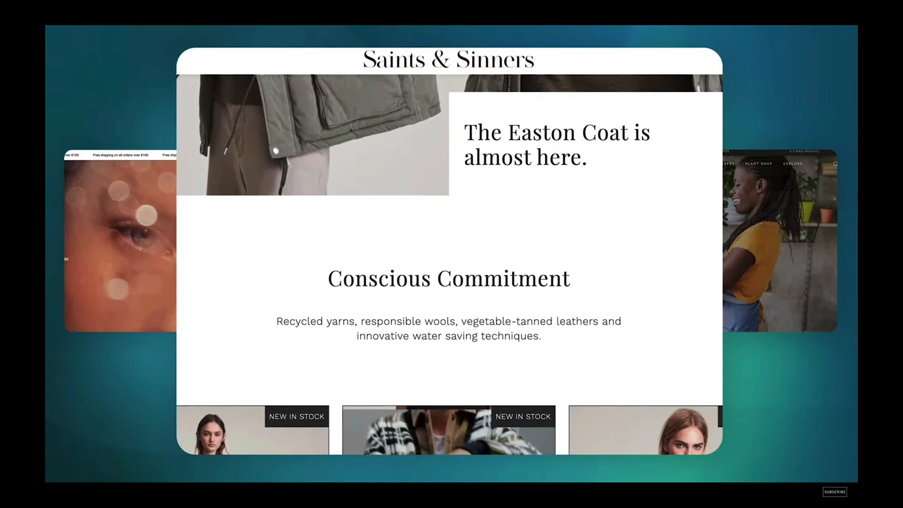
pyautogui.scroll(-3)
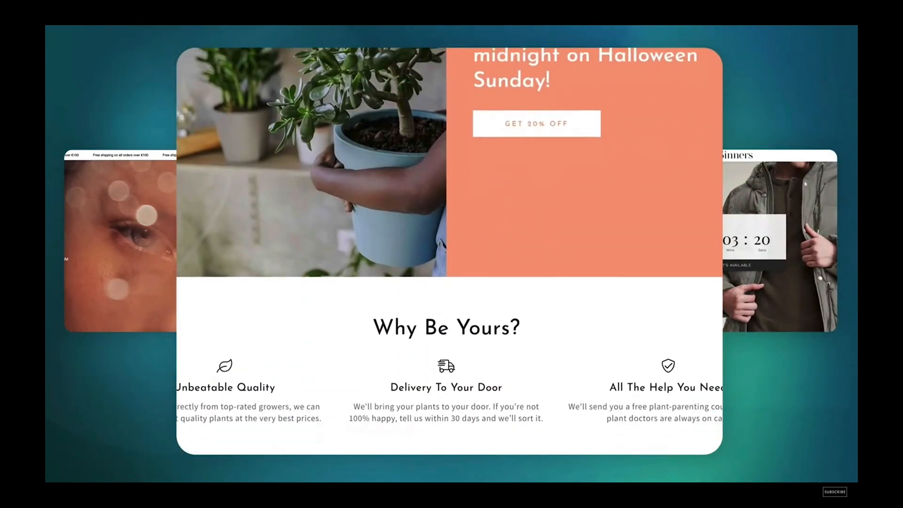
pyautogui.scroll(-3)
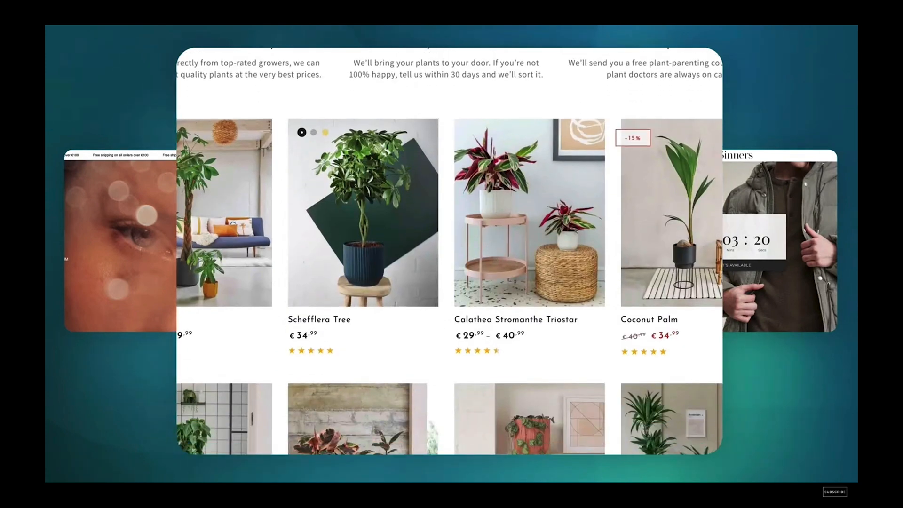
pyautogui.scroll(-3)
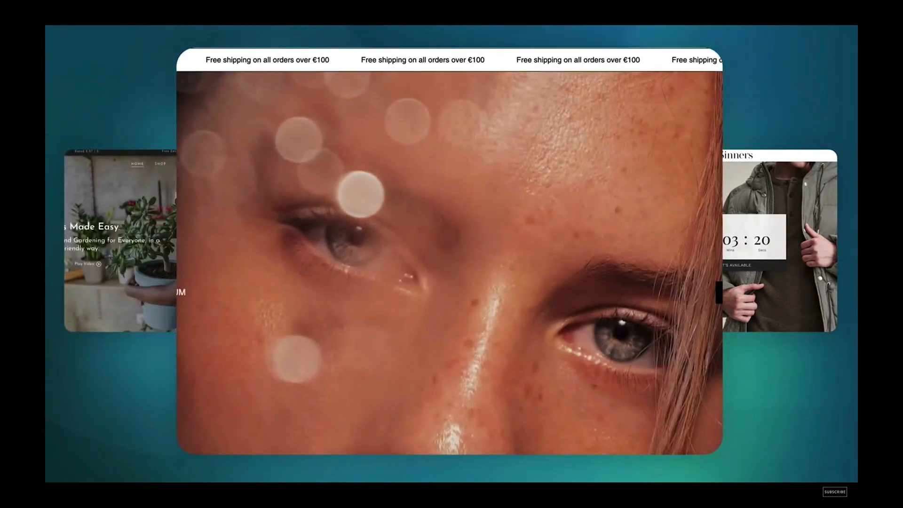
pyautogui.scroll(-3)
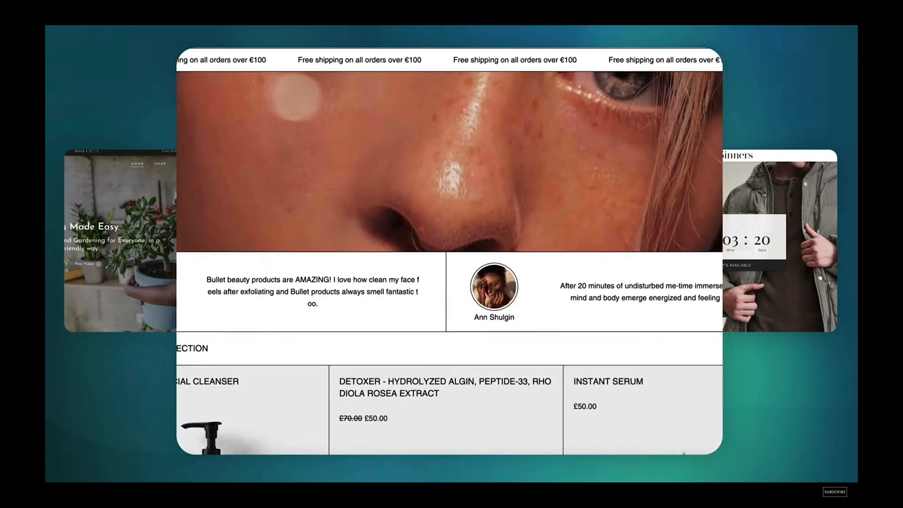
pyautogui.scroll(-3)
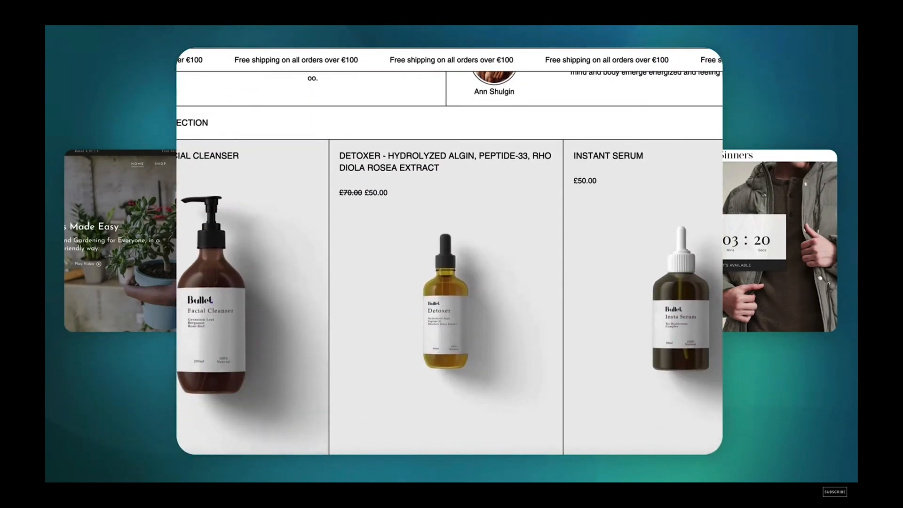